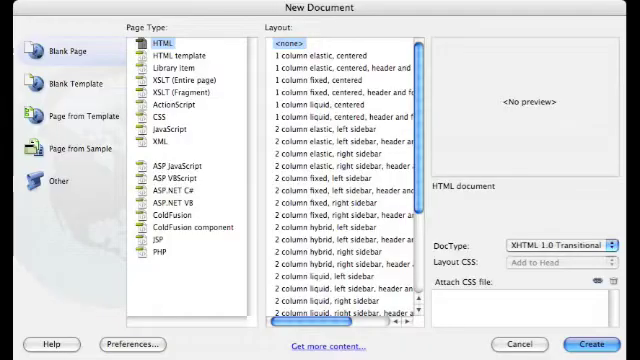
- Create a new blank HTML page with no layout
{"action": "left_click", "coordinate": [596, 344]}
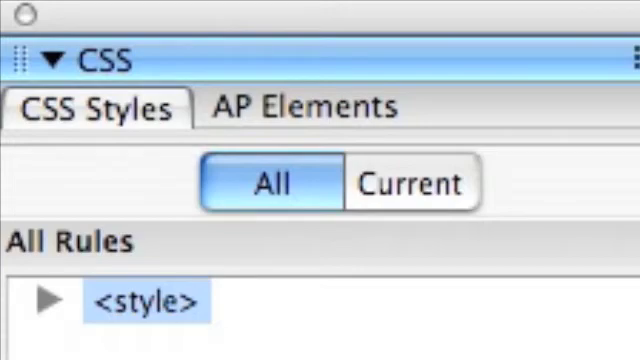
- Expand the embedded <style> rules to reach the #apDiv1 rule
{"action": "left_click", "coordinate": [44, 300]}
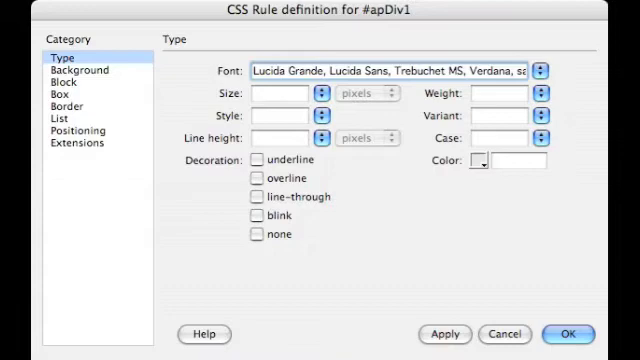
- Set #apDiv1 text alignment to left, then move on to its box size and spacing settings
{"action": "left_click", "coordinate": [62, 84]}
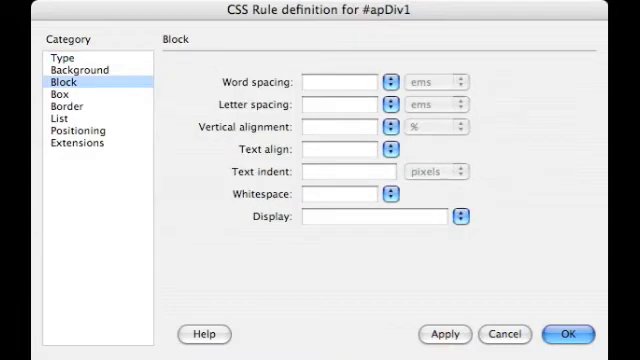
{"action": "left_click", "coordinate": [338, 148]}
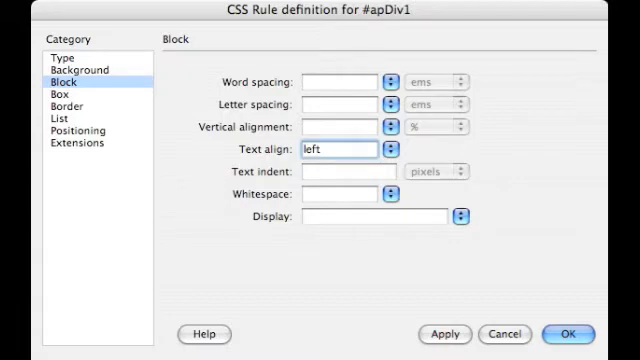
{"action": "left_click", "coordinate": [60, 94]}
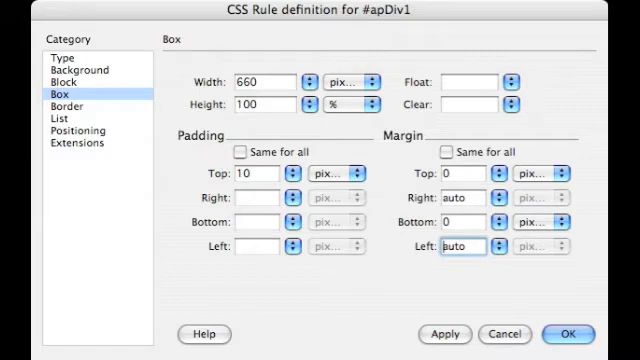
- Clear #apDiv1's absolute positioning type and apply the finished rule
{"action": "left_click", "coordinate": [76, 130]}
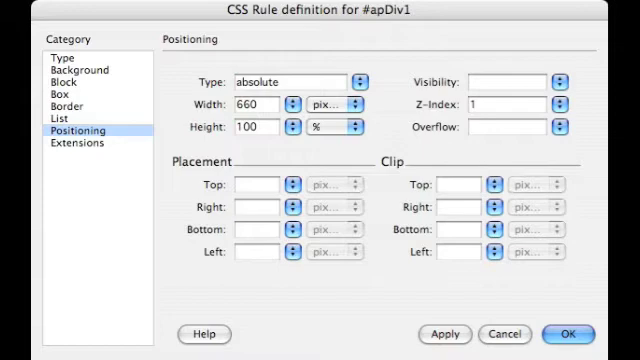
{"action": "left_click", "coordinate": [294, 80]}
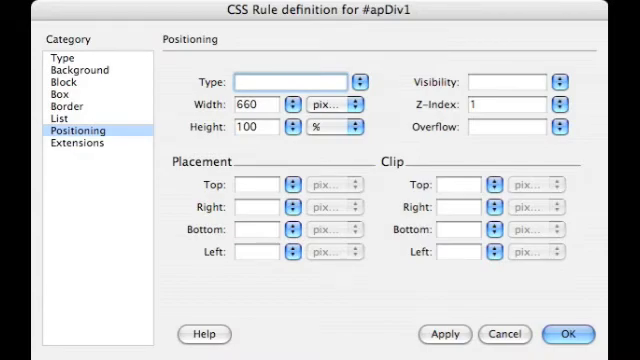
{"action": "left_click", "coordinate": [570, 334]}
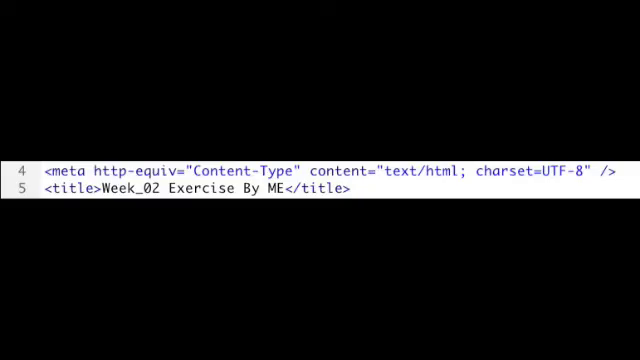
- Start a new keywords meta tag with a content attribute below the content-type meta
{"action": "key", "text": "Enter"}
{"action": "type", "text": "<meta name=\"\""}
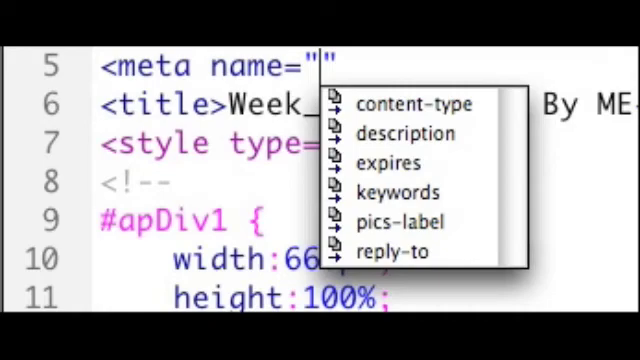
{"action": "left_click", "coordinate": [396, 192]}
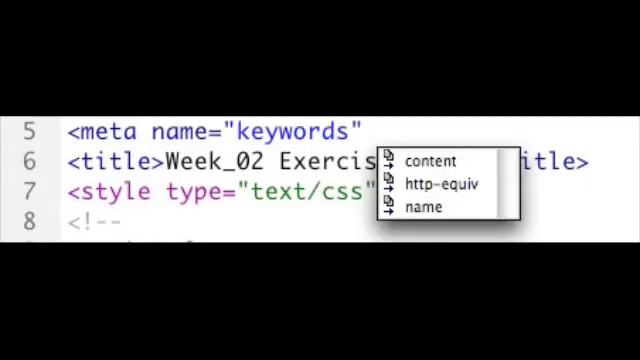
{"action": "left_click", "coordinate": [430, 160]}
{"action": "type", "text": "<meta name=\"description"}
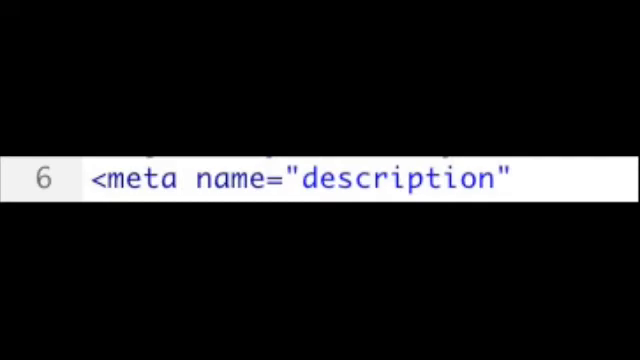
- Complete the description meta tag with content=""
{"action": "type", "text": "content=\"\""}
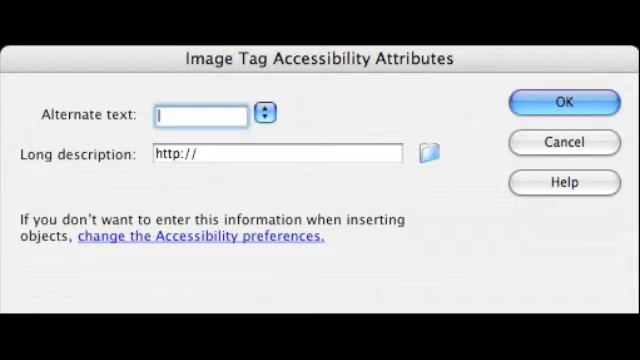
- Enter ME as the inserted photo's alternate text
{"action": "type", "text": "ME"}
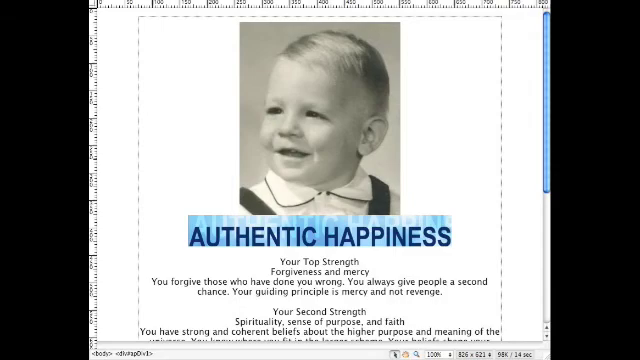
{"action": "scroll", "scroll_direction": "down", "scroll_amount": 3}
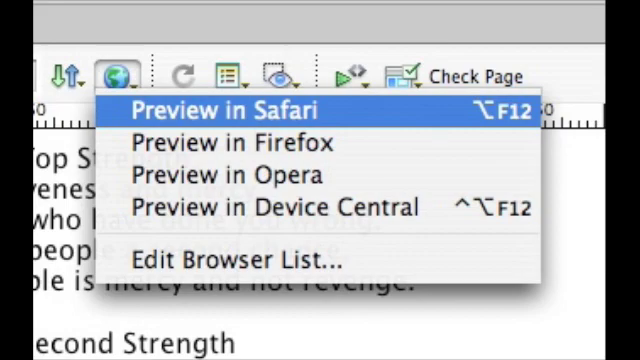
- Preview the page in Safari and scroll down to the strengths text
{"action": "left_click", "coordinate": [224, 112]}
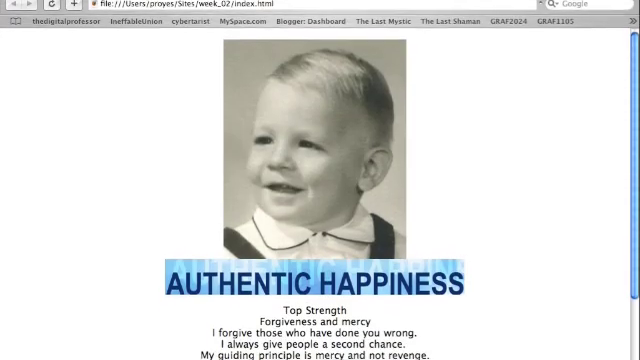
{"action": "scroll", "scroll_direction": "down", "scroll_amount": 3}
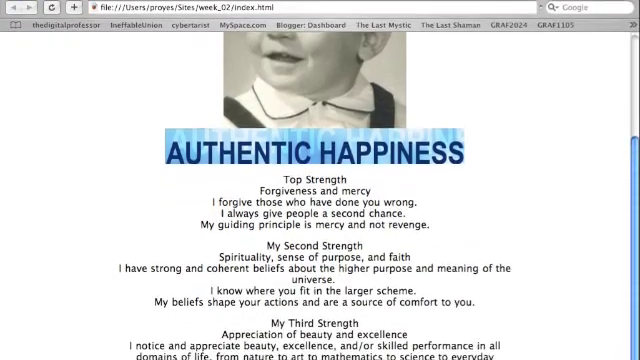